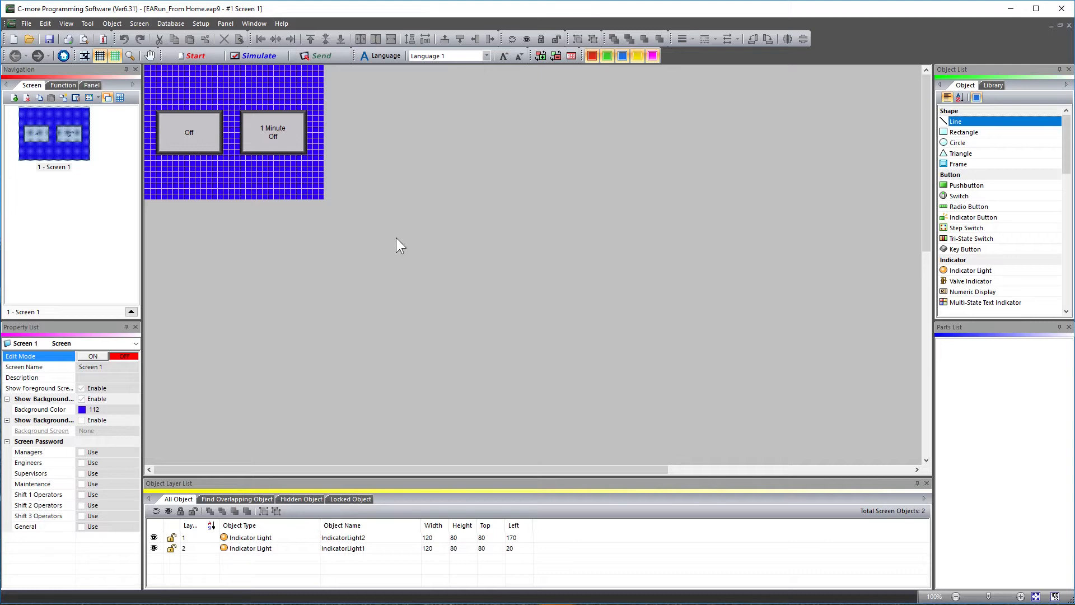
Step: Give the panel Ethernet port a saved static IP 192.168.2.30, mask 255.255.0.0, gateway 192.168.2.1
{"action": "left_click", "coordinate": [200, 23]}
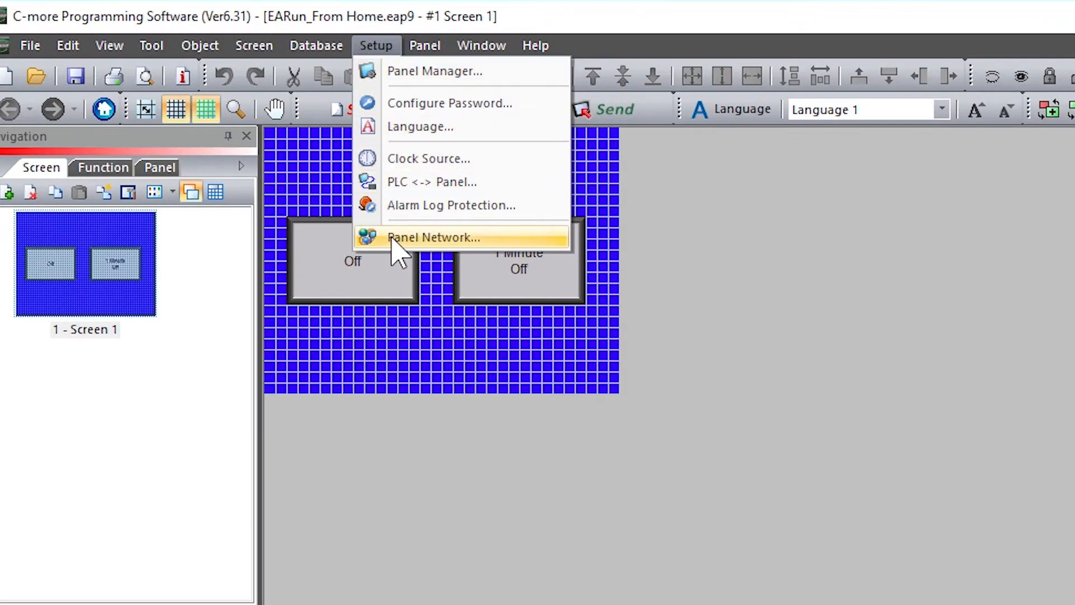
{"action": "left_click", "coordinate": [432, 237]}
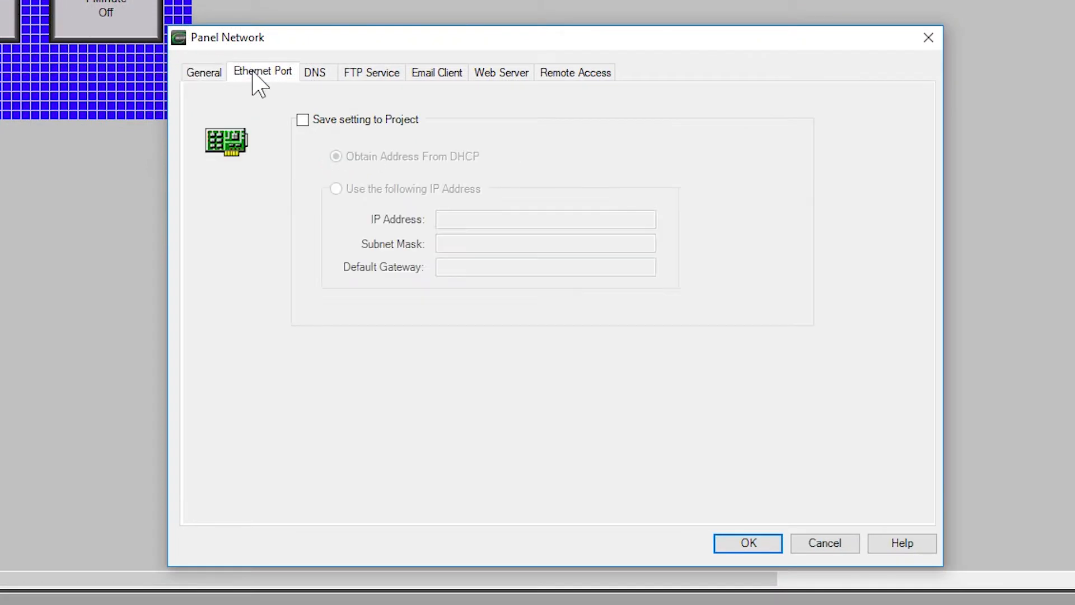
{"action": "left_click", "coordinate": [303, 120]}
{"action": "type", "text": "255.255"}
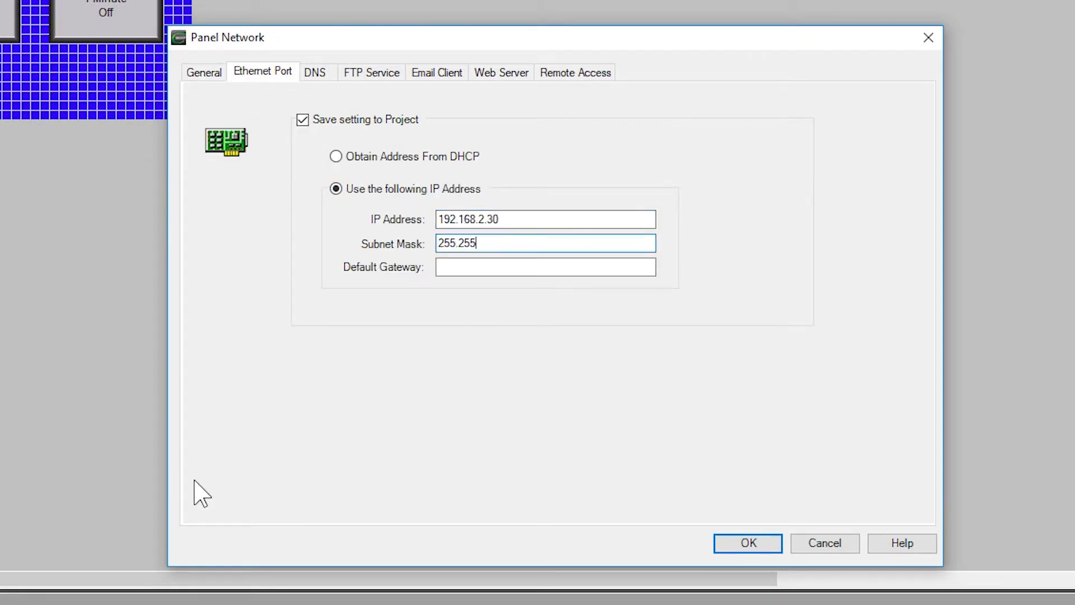
{"action": "type", "text": "192.168.2.1"}
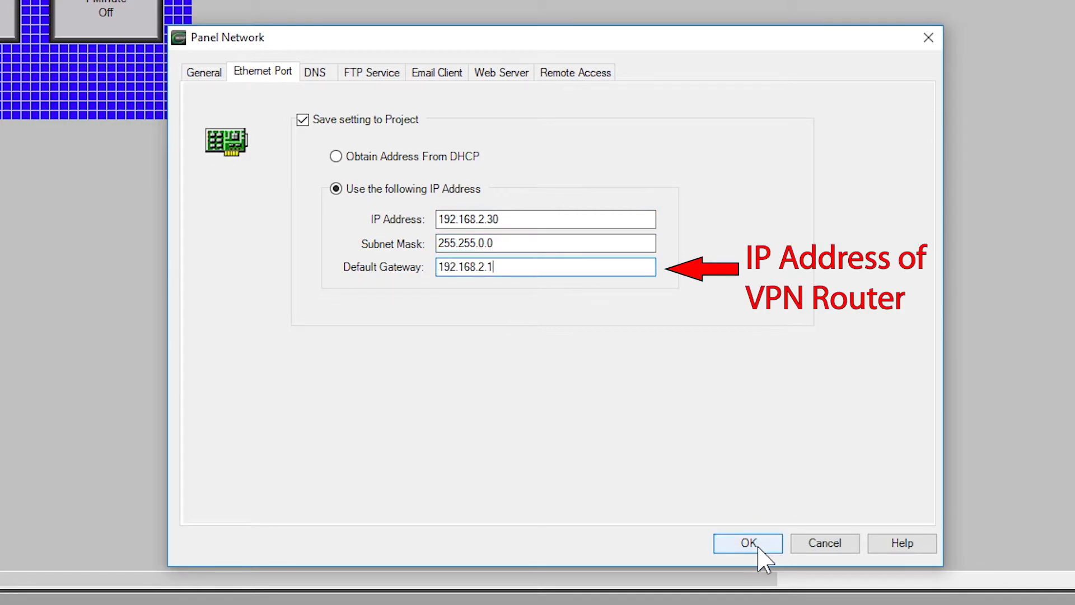
{"action": "left_click", "coordinate": [747, 542]}
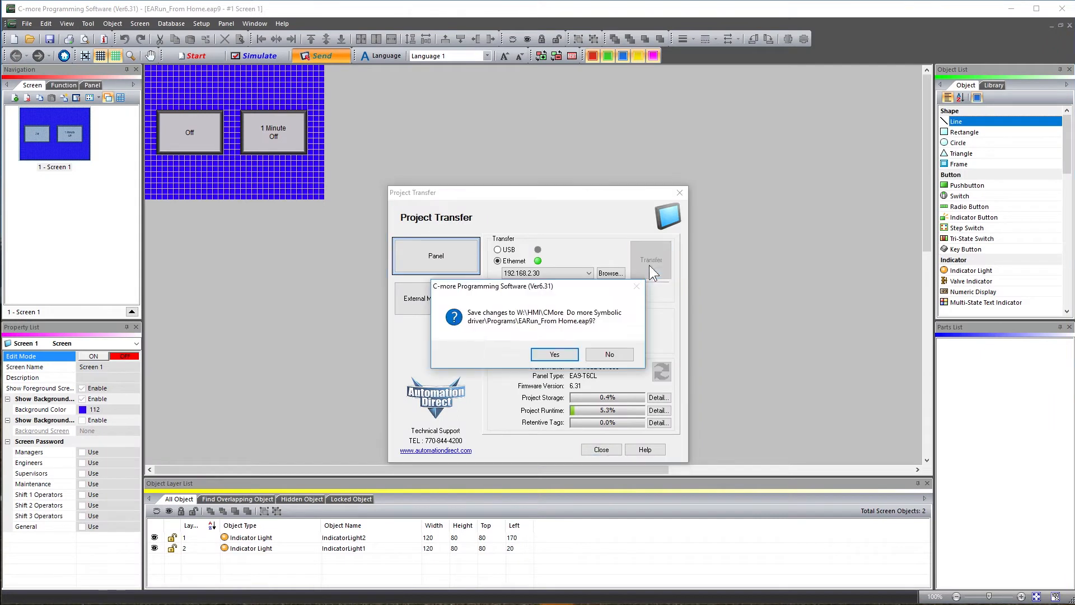
Step: Confirm saving the project changes so the transfer to the panel proceeds
{"action": "left_click", "coordinate": [554, 354]}
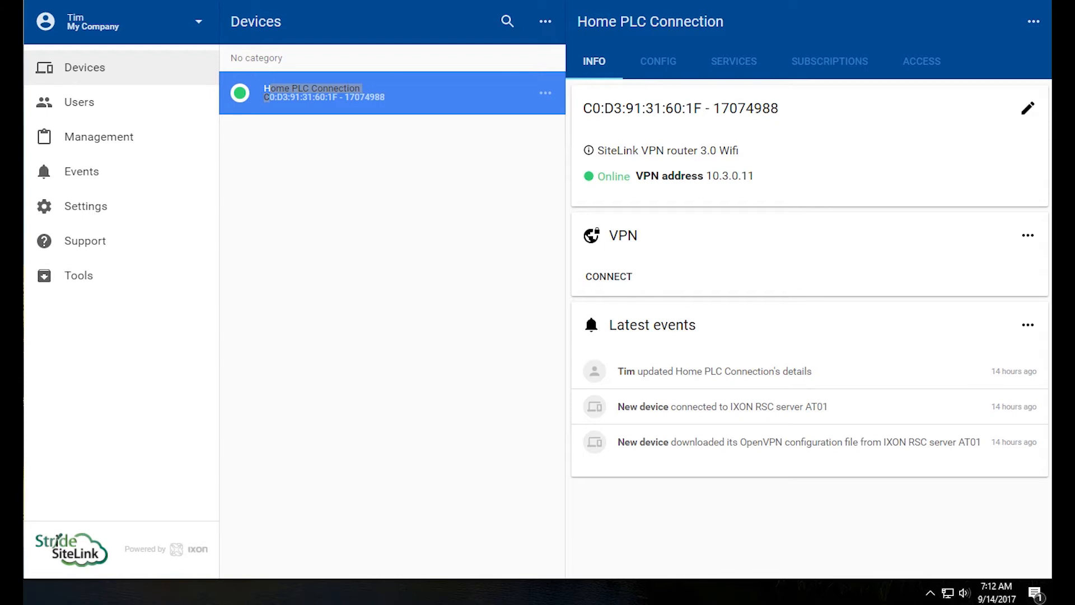
{"action": "mouse_move", "coordinate": [608, 277]}
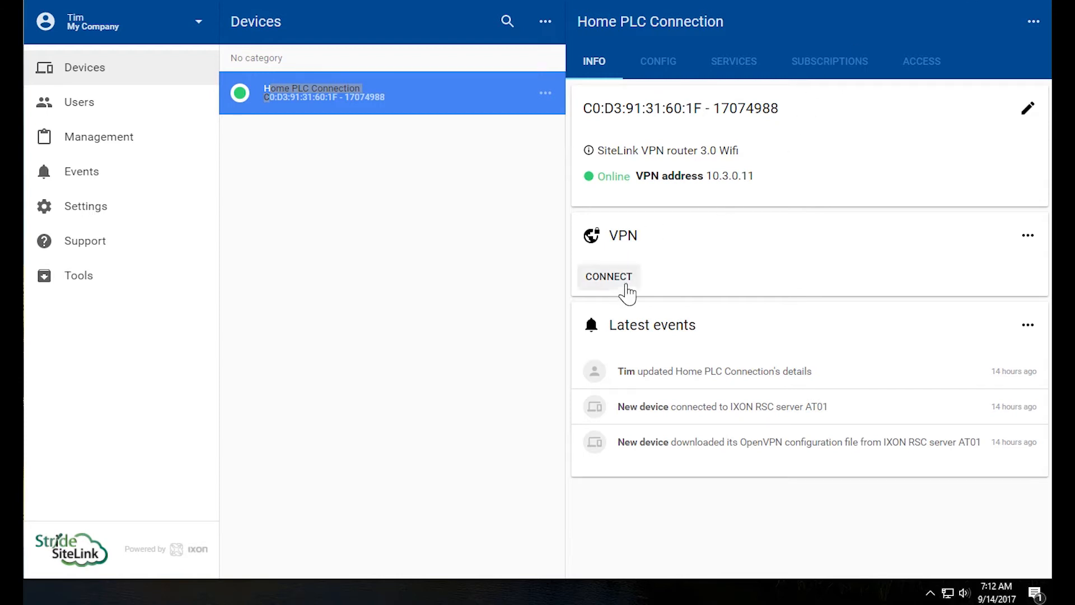
Step: Start the VPN connection to the Home PLC Connection router
{"action": "left_click", "coordinate": [609, 277]}
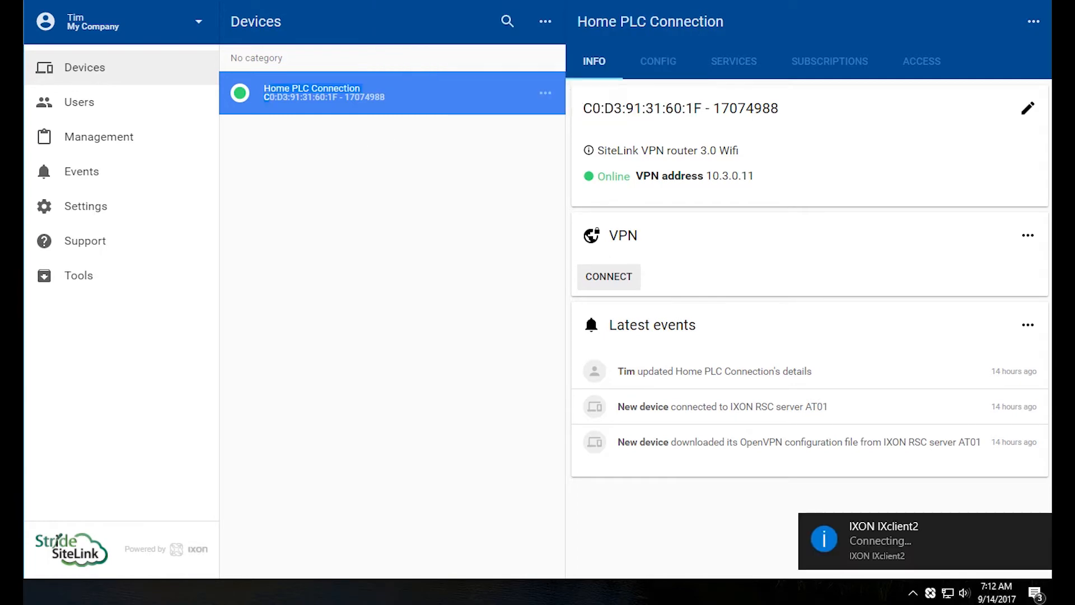
{"action": "left_click", "coordinate": [608, 277]}
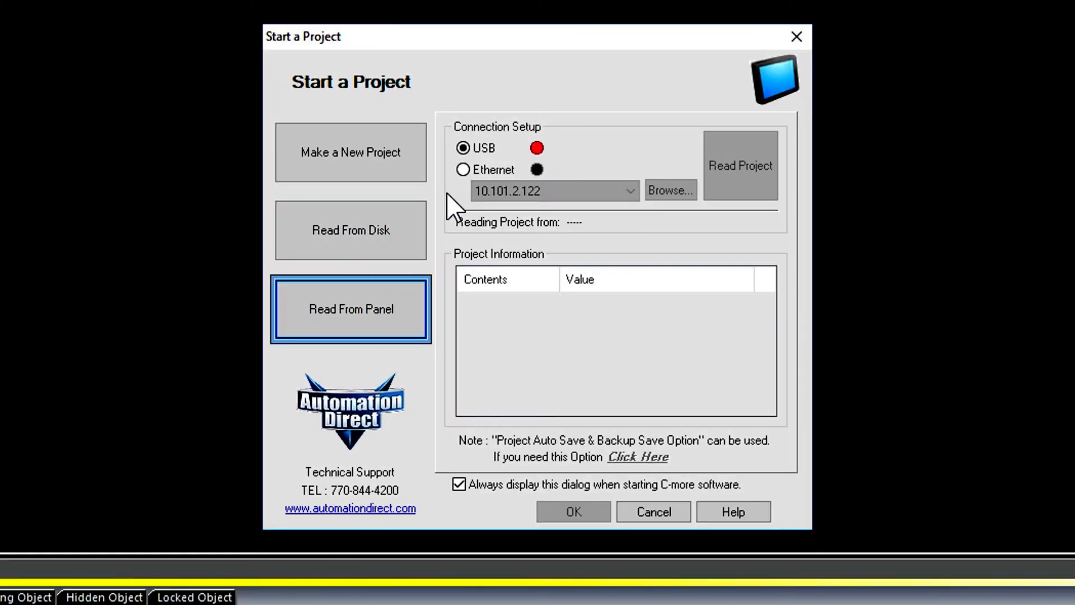
Step: Use Ethernet via the TAP-Windows Adapter V9 - 10.3.0.12 network and show the Remote Link List
{"action": "left_click", "coordinate": [463, 169]}
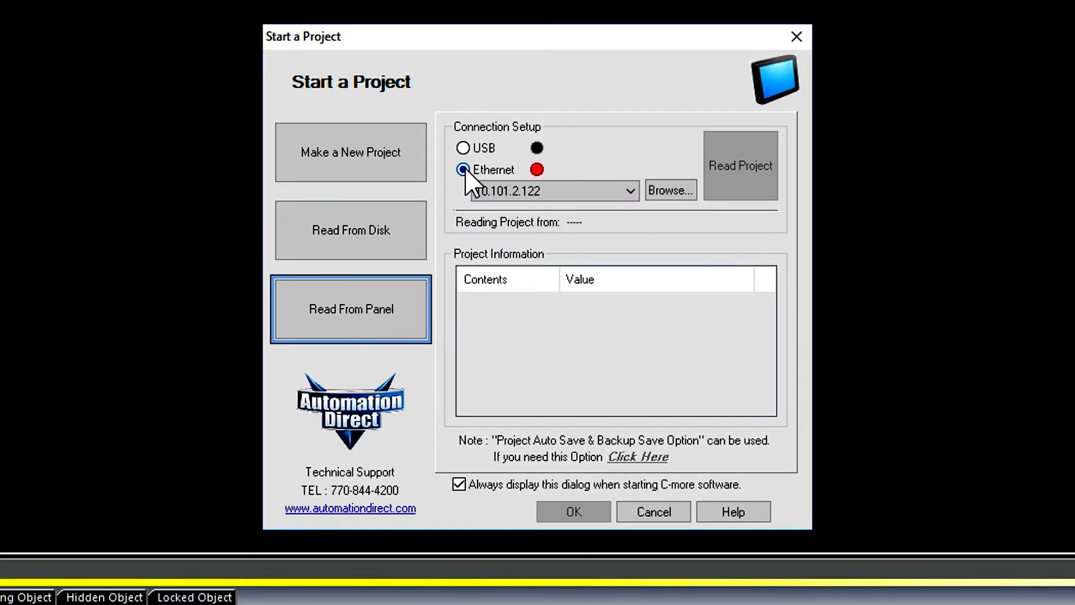
{"action": "left_click", "coordinate": [669, 190]}
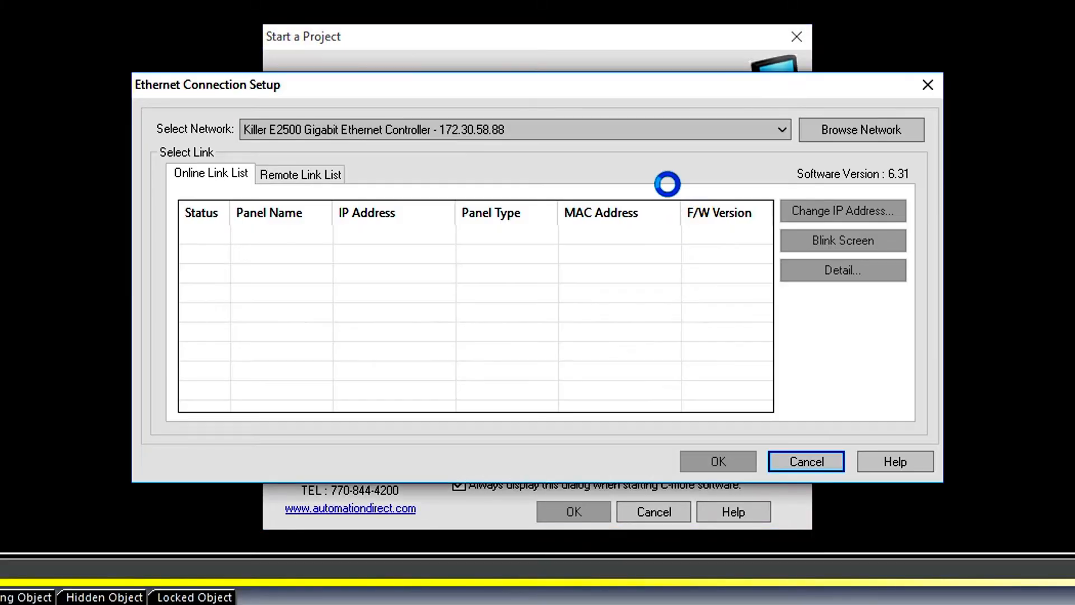
{"action": "left_click", "coordinate": [780, 129]}
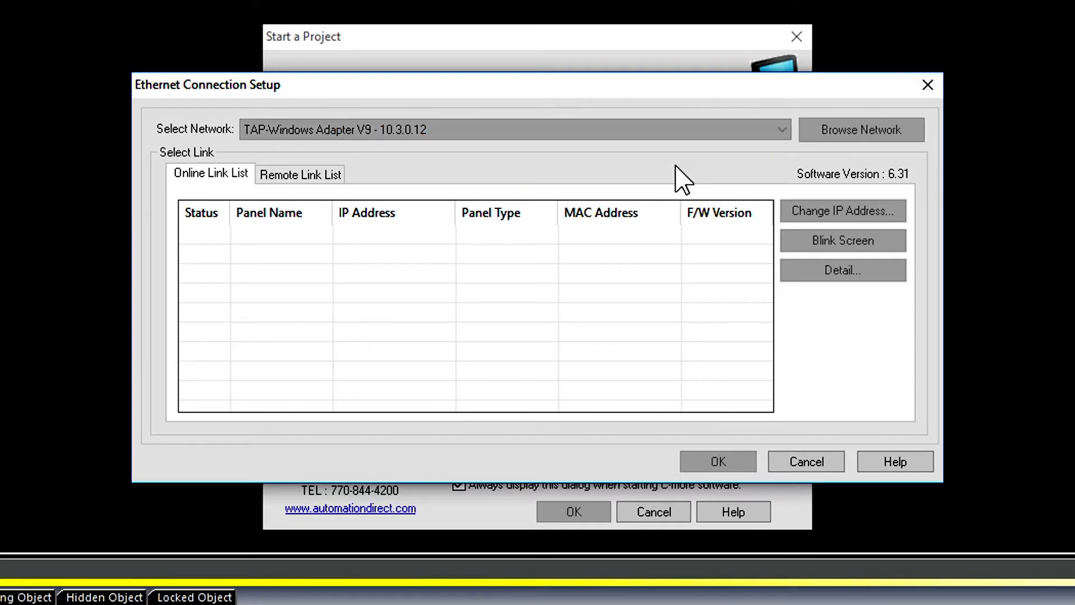
{"action": "left_click", "coordinate": [300, 174]}
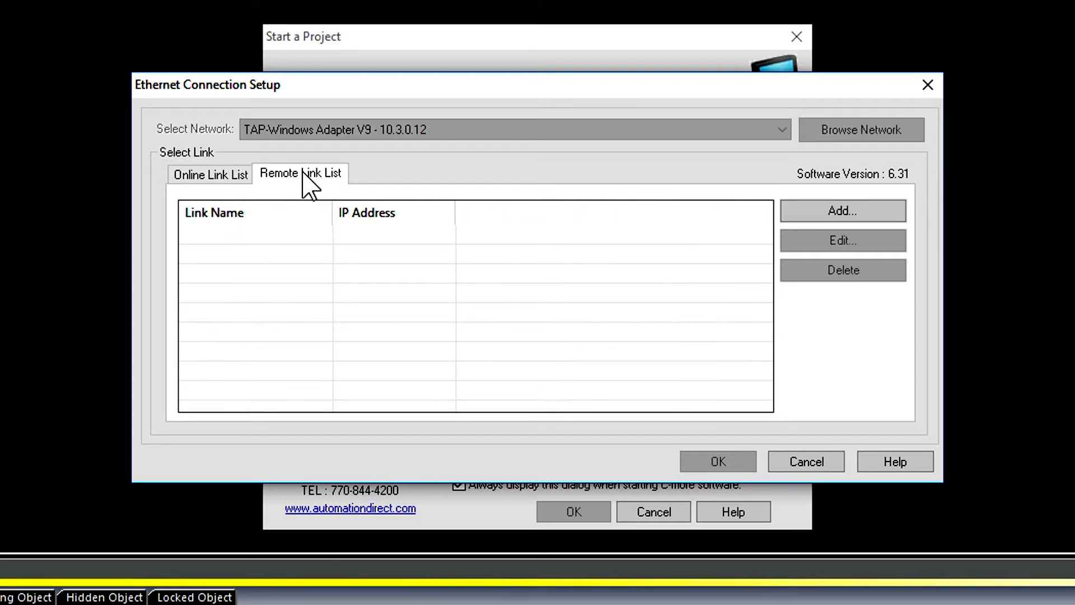
Step: Add remote link 'Cmore Home' at 192.168.2.30 with 30-second timeouts
{"action": "left_click", "coordinate": [843, 211]}
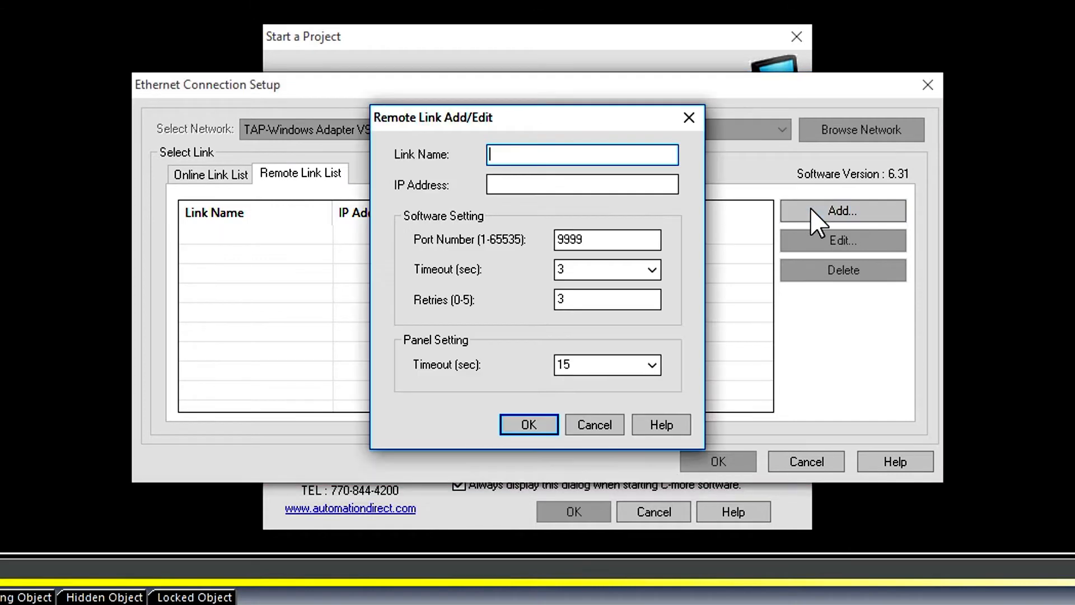
{"action": "type", "text": "Cmore Home"}
{"action": "left_click", "coordinate": [582, 184]}
{"action": "type", "text": "192.168."}
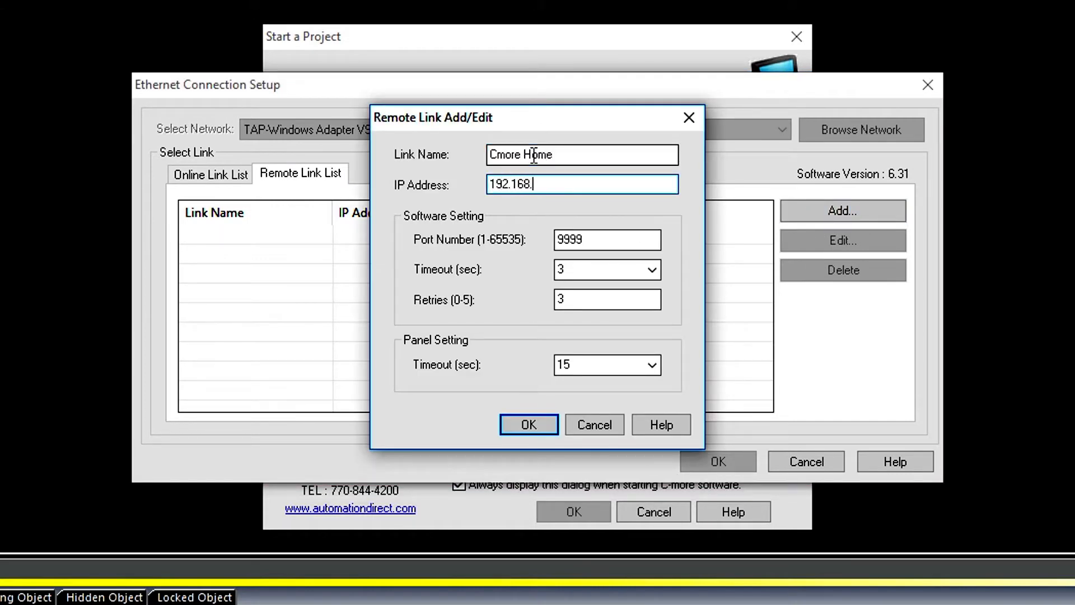
{"action": "type", "text": "2.30"}
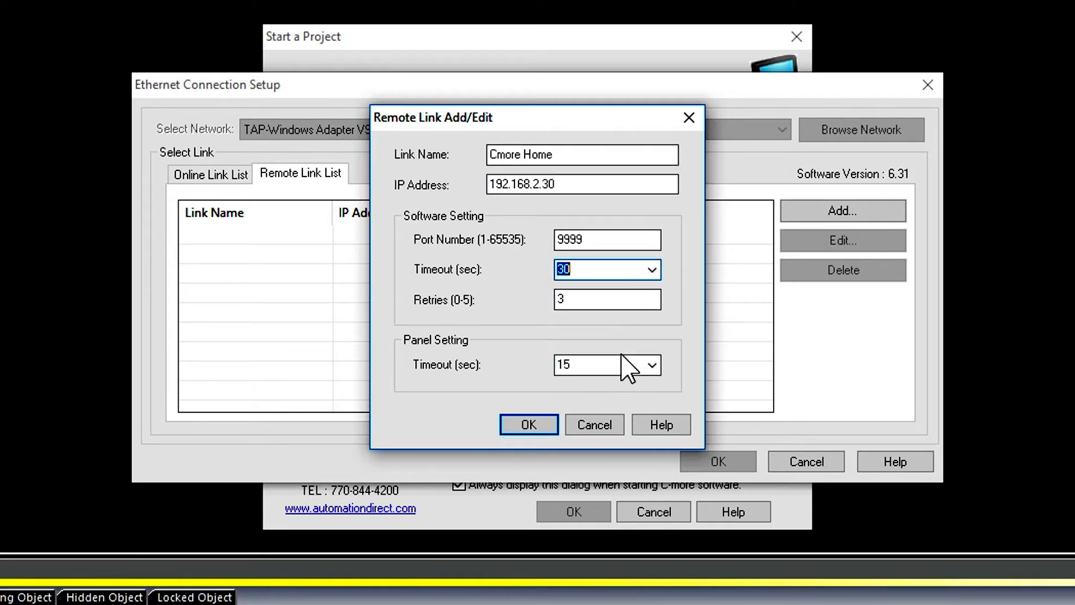
{"action": "left_click", "coordinate": [651, 364]}
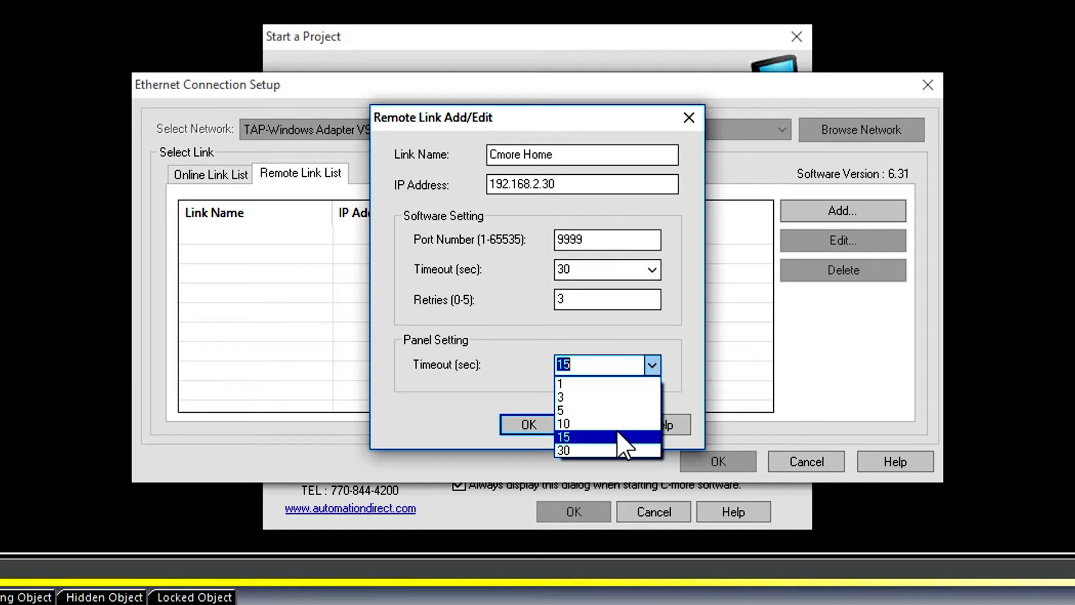
{"action": "left_click", "coordinate": [565, 451]}
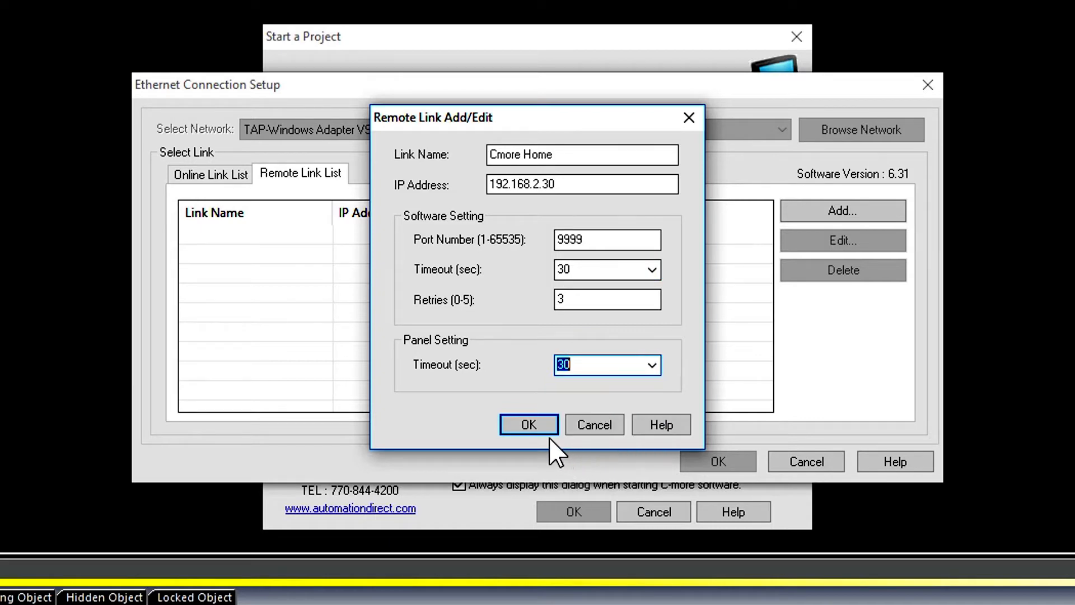
{"action": "left_click", "coordinate": [528, 424]}
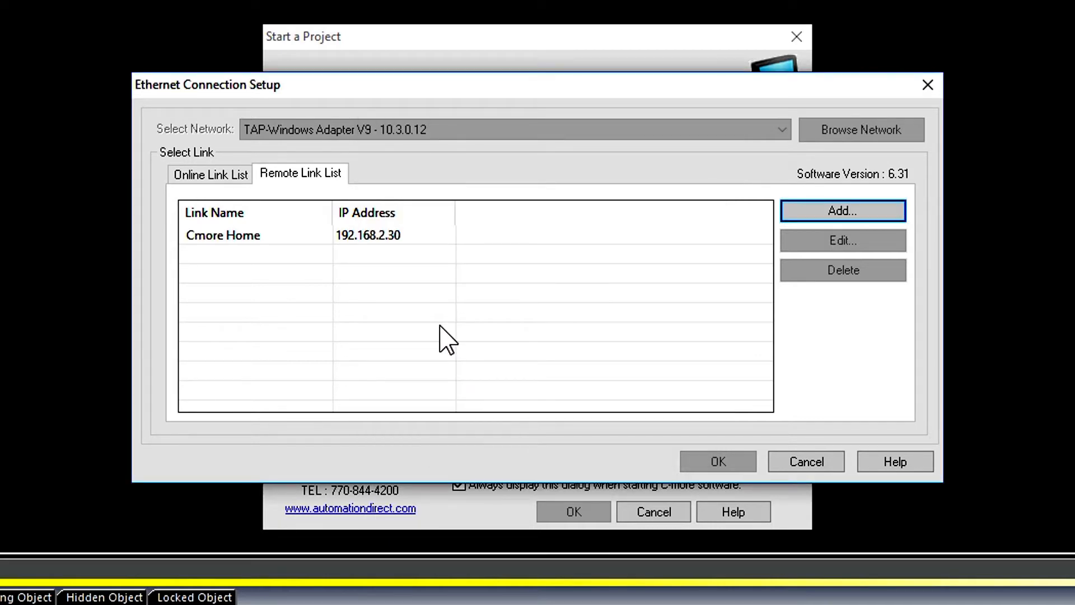
Step: Select the Cmore Home link as the Ethernet connection target
{"action": "left_click", "coordinate": [222, 234]}
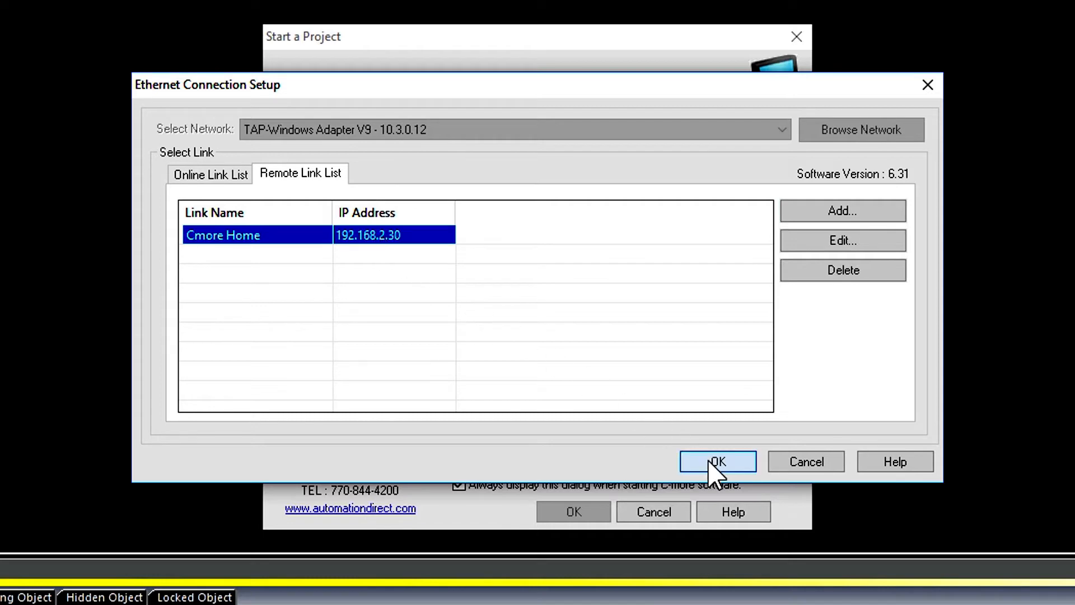
{"action": "left_click", "coordinate": [717, 461]}
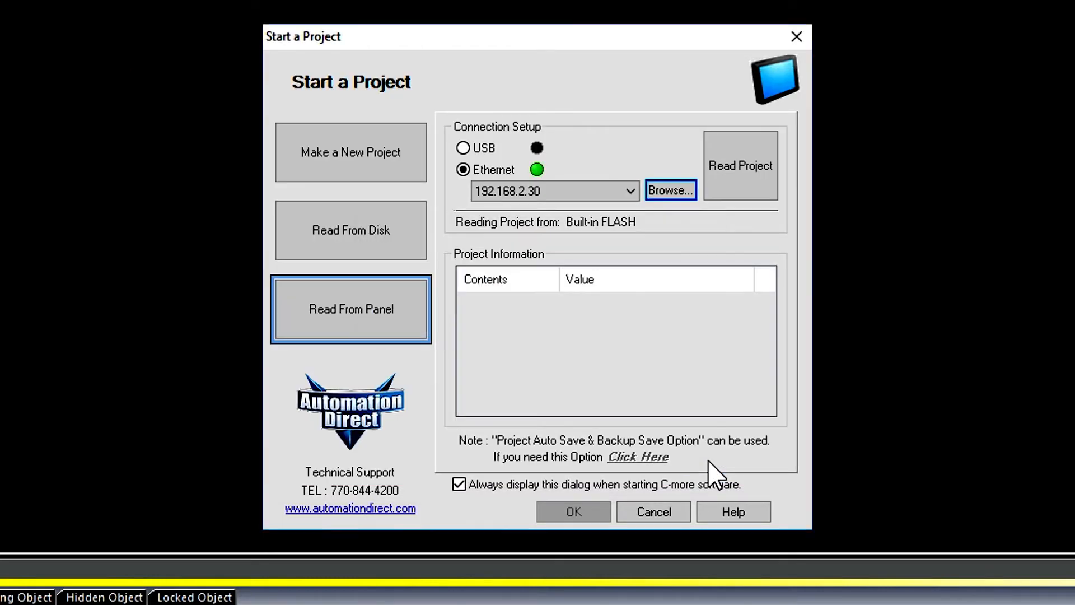
Step: Read the project from the remote panel at 192.168.2.30
{"action": "left_click", "coordinate": [464, 169]}
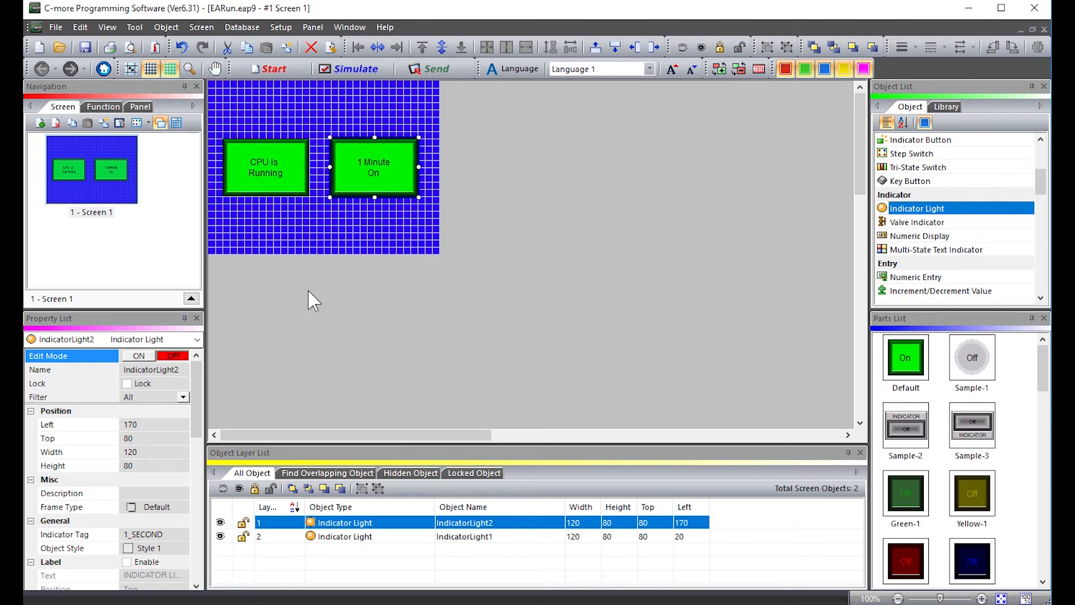
Step: Bring up the Panel Network settings from the Setup menu
{"action": "left_click", "coordinate": [280, 26]}
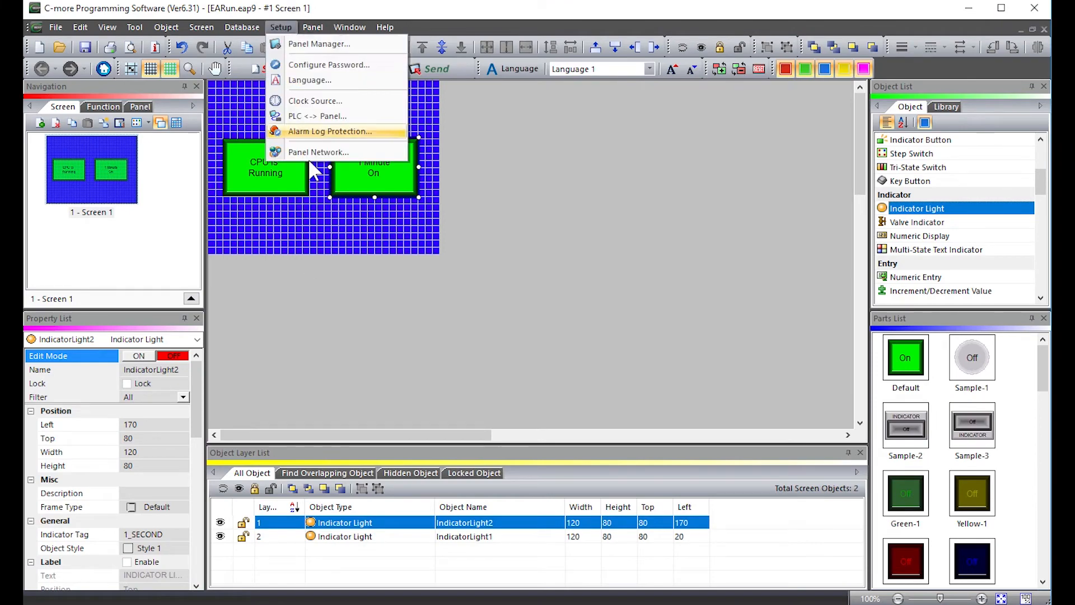
{"action": "left_click", "coordinate": [318, 151]}
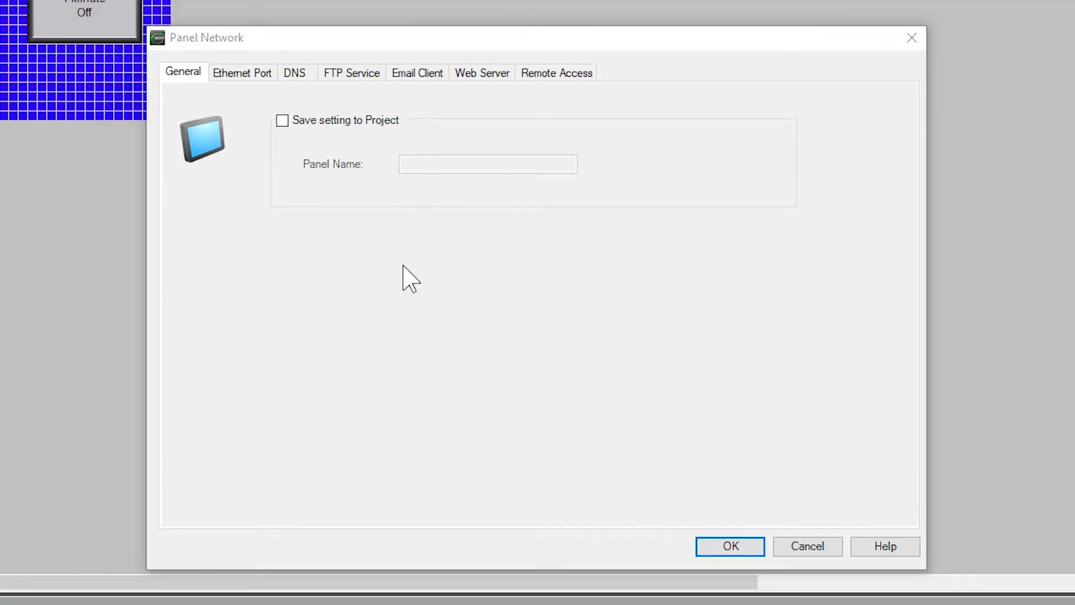
{"action": "left_click", "coordinate": [417, 73]}
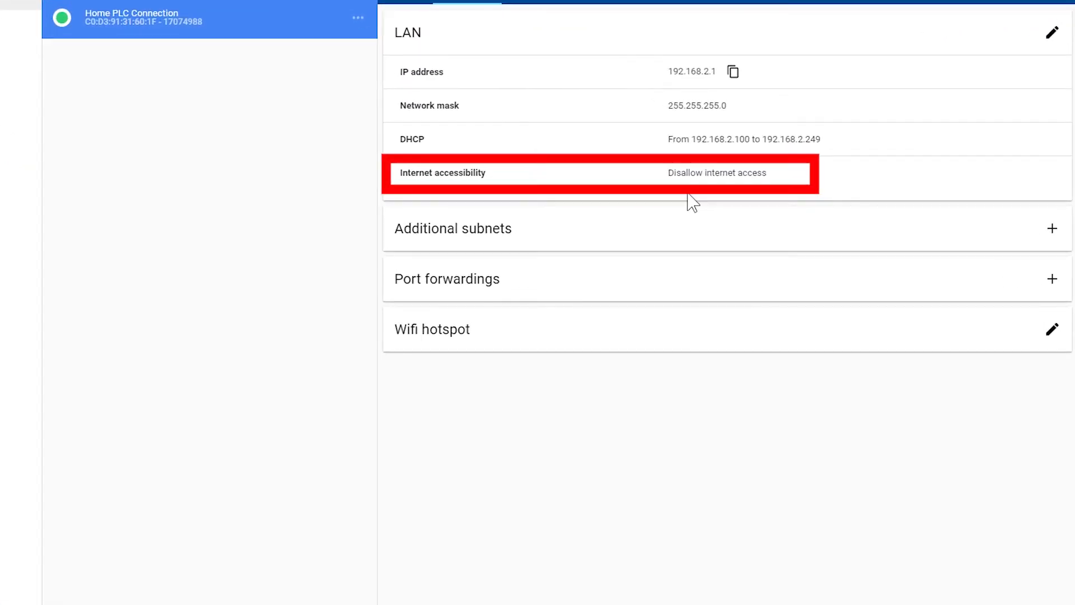
{"action": "mouse_move", "coordinate": [1064, 58]}
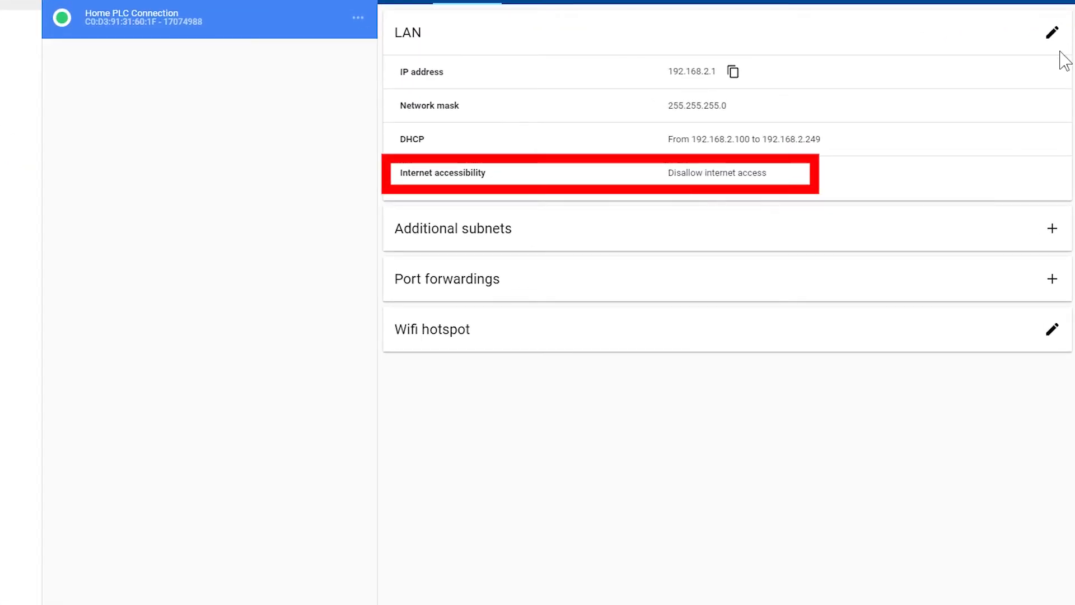
Step: Set the router's LAN to allow full internet access and push the change to the router
{"action": "left_click", "coordinate": [1051, 32]}
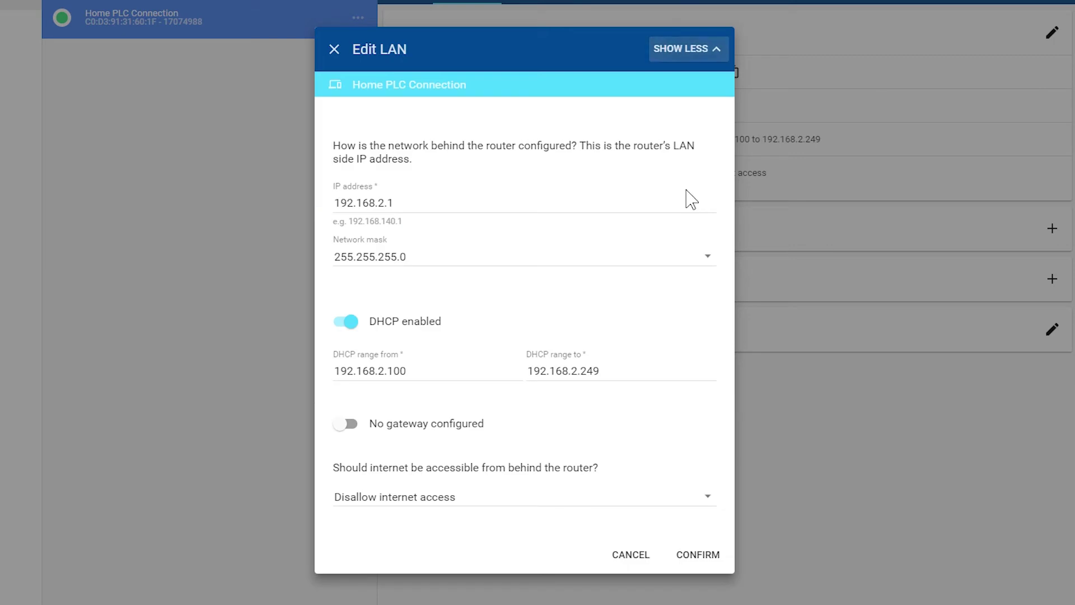
{"action": "left_click", "coordinate": [522, 496]}
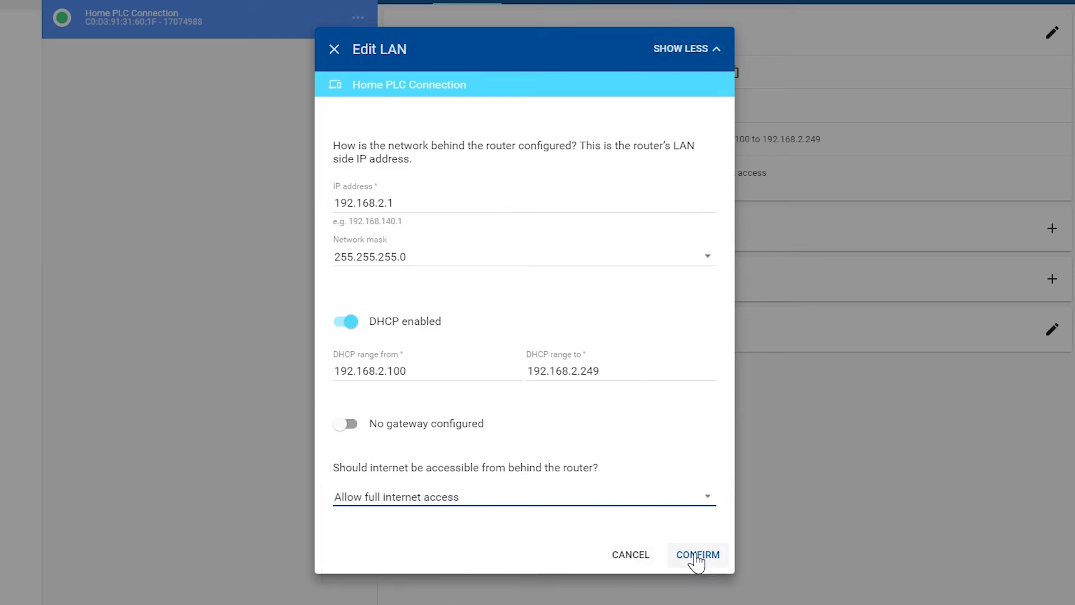
{"action": "left_click", "coordinate": [698, 554]}
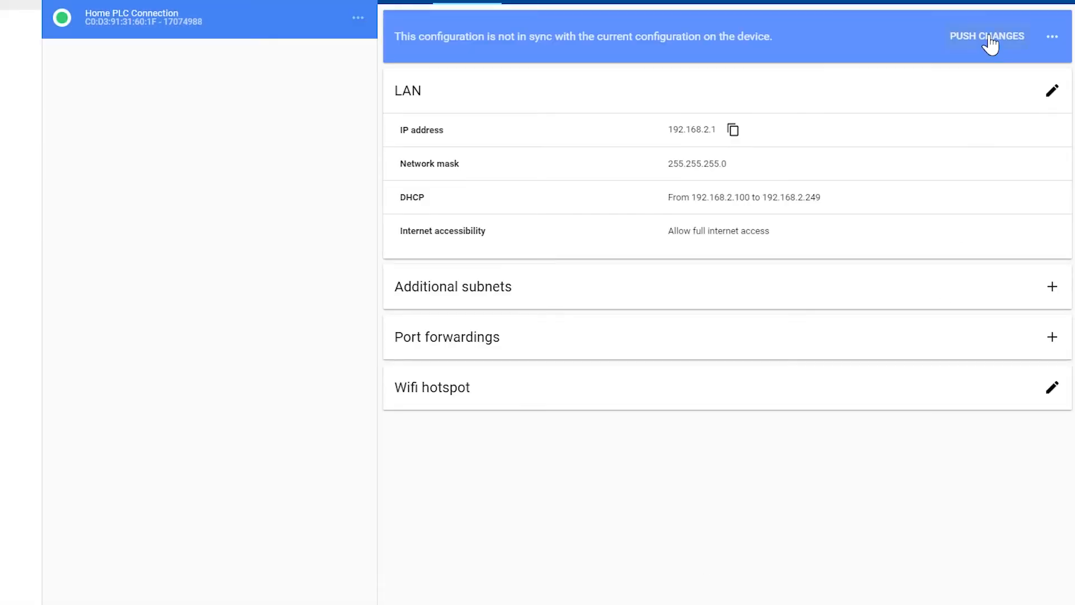
{"action": "left_click", "coordinate": [988, 36]}
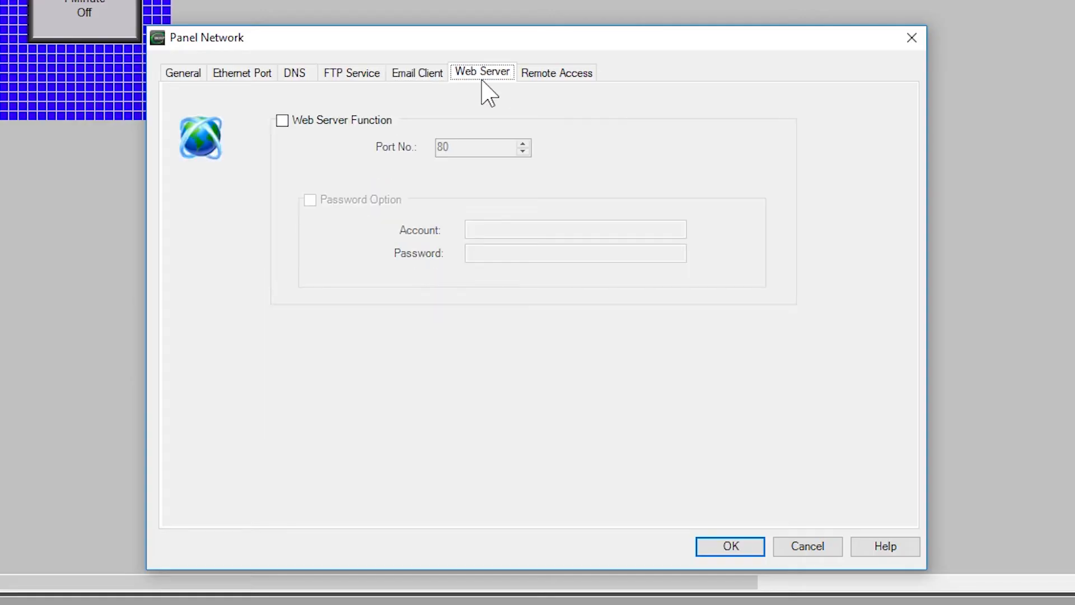
Step: Enable the panel's Web Server Function on port 80 with no password
{"action": "left_click", "coordinate": [282, 120]}
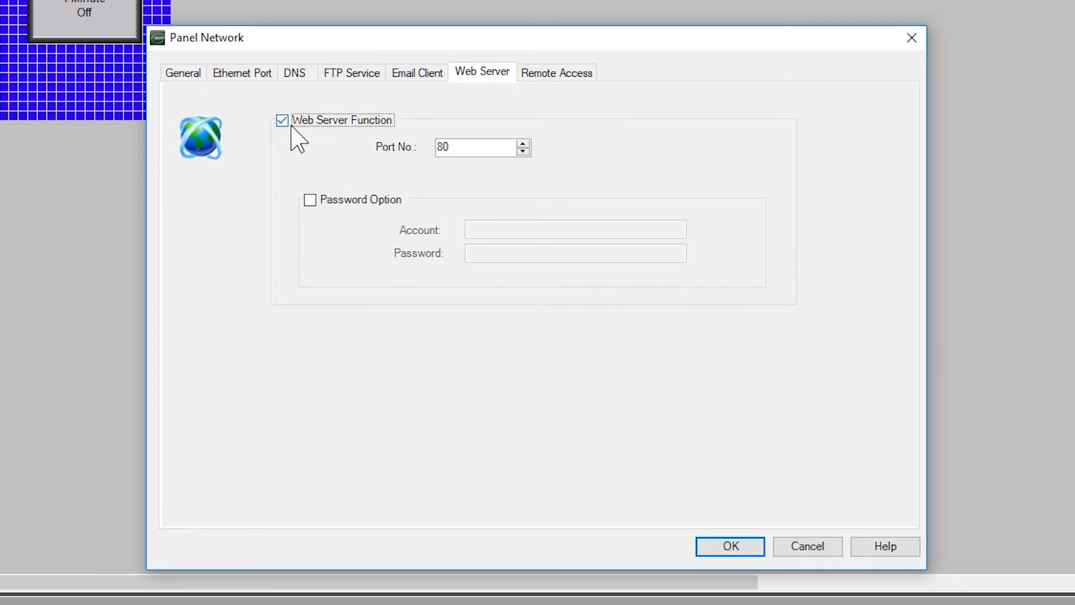
{"action": "mouse_move", "coordinate": [289, 175]}
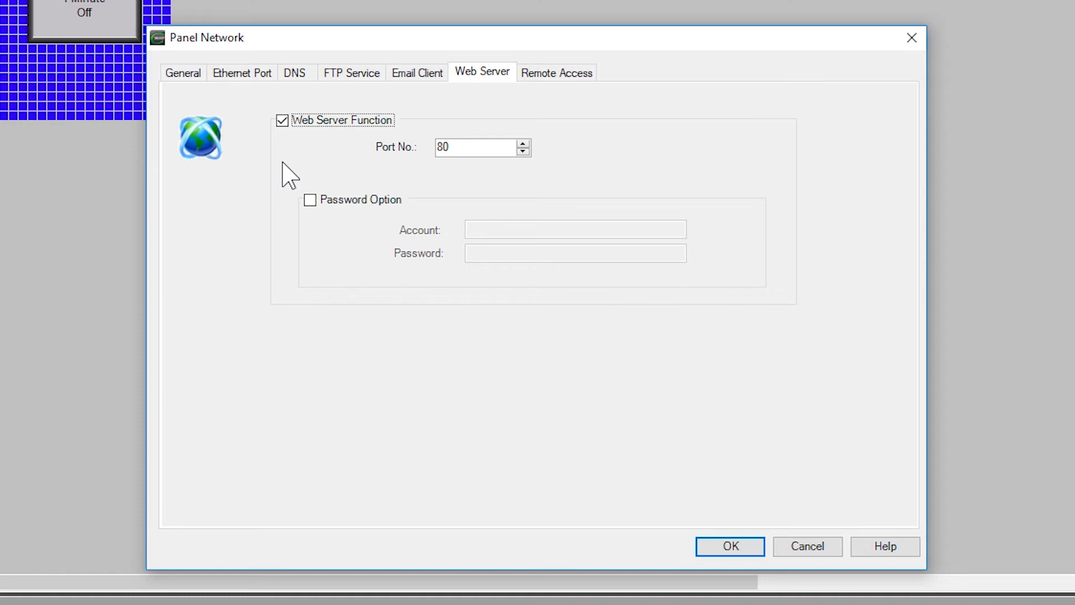
{"action": "mouse_move", "coordinate": [556, 72]}
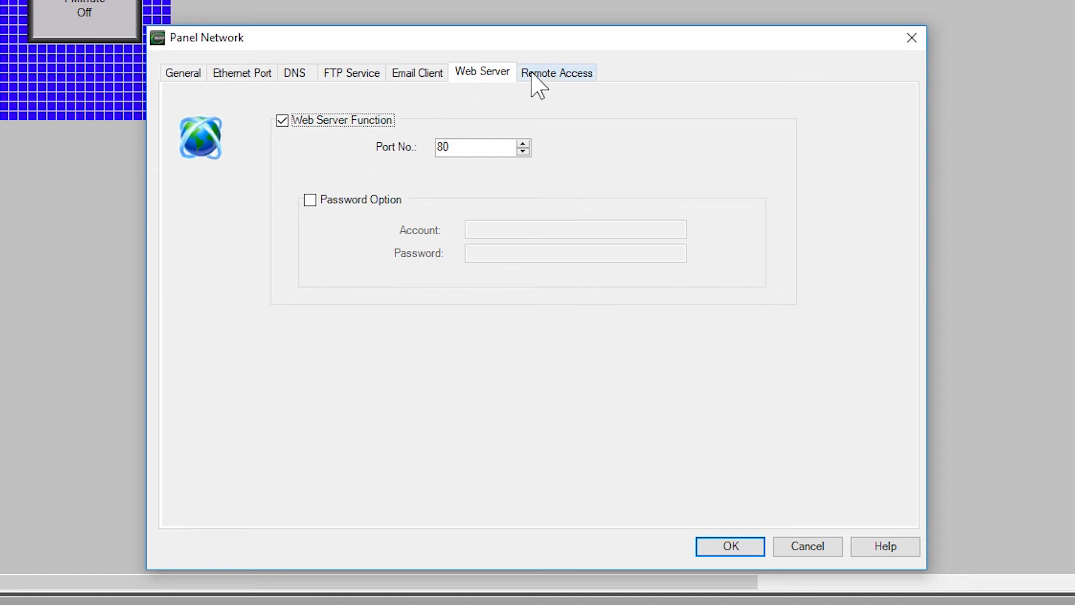
Step: Enable the Remote Access Server Function on port 11102 with Account #1 view-only
{"action": "left_click", "coordinate": [557, 72]}
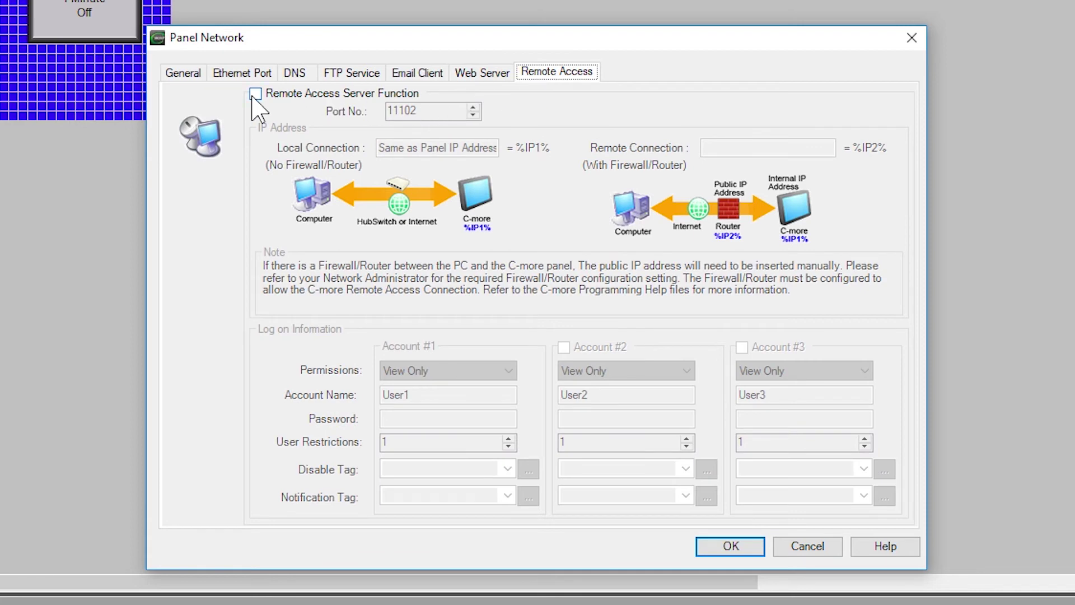
{"action": "left_click", "coordinate": [255, 93]}
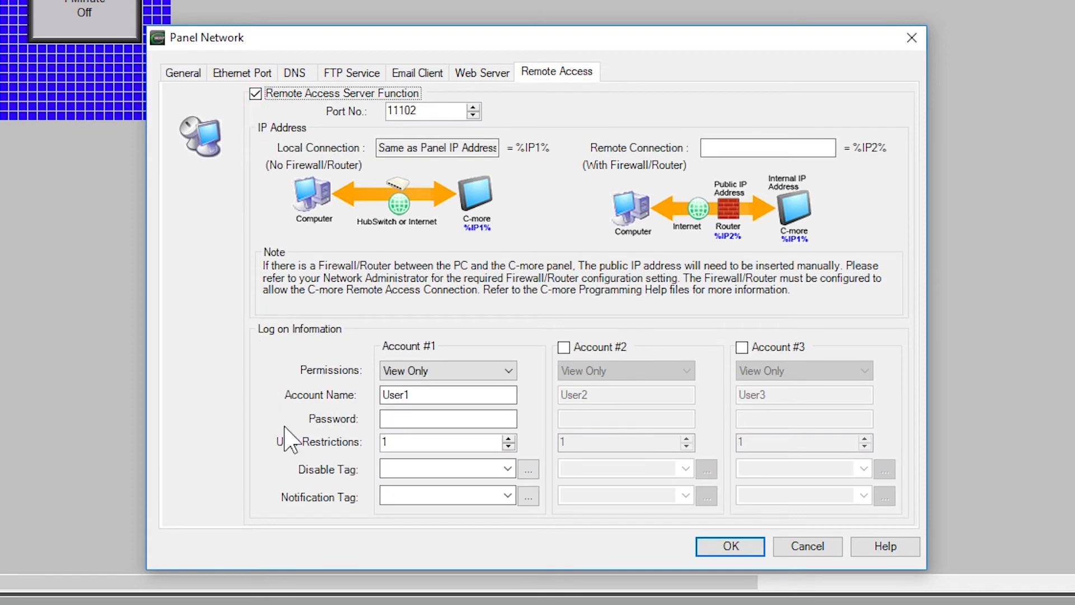
{"action": "mouse_move", "coordinate": [266, 449]}
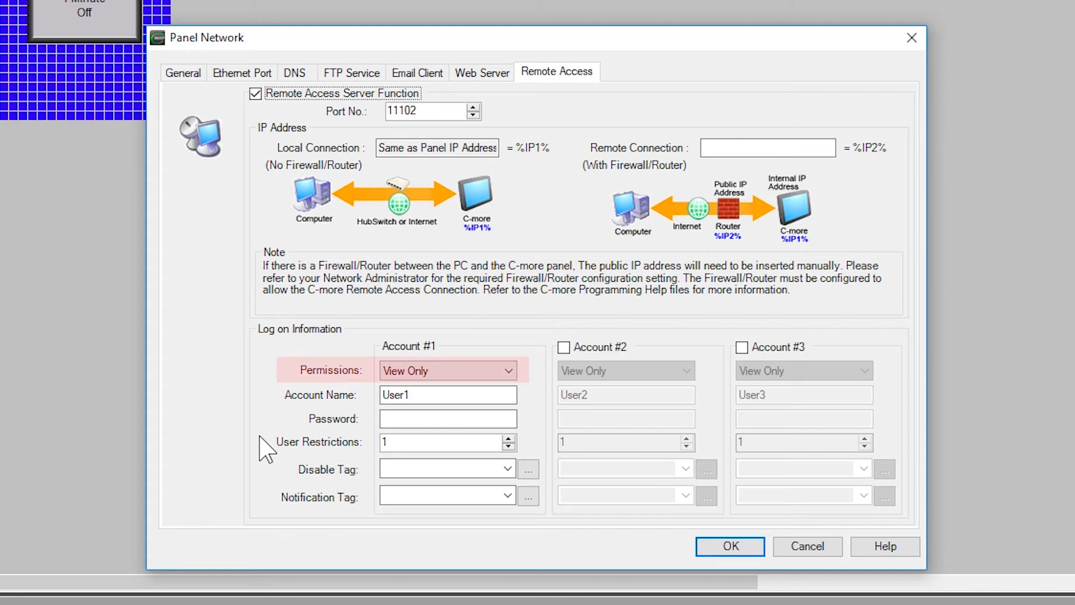
{"action": "left_click", "coordinate": [448, 394]}
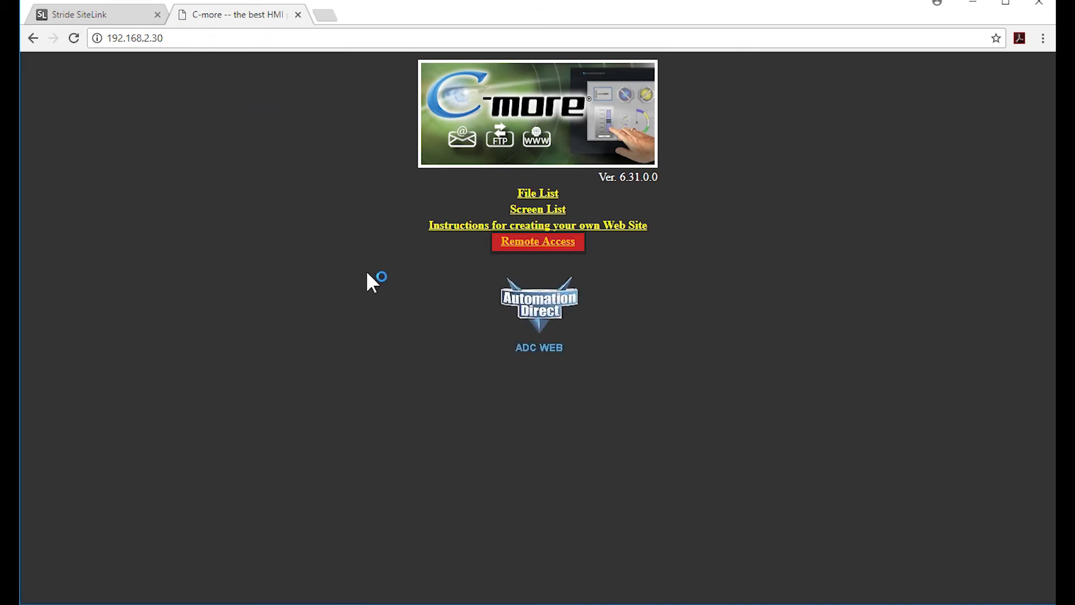
{"action": "mouse_move", "coordinate": [518, 255]}
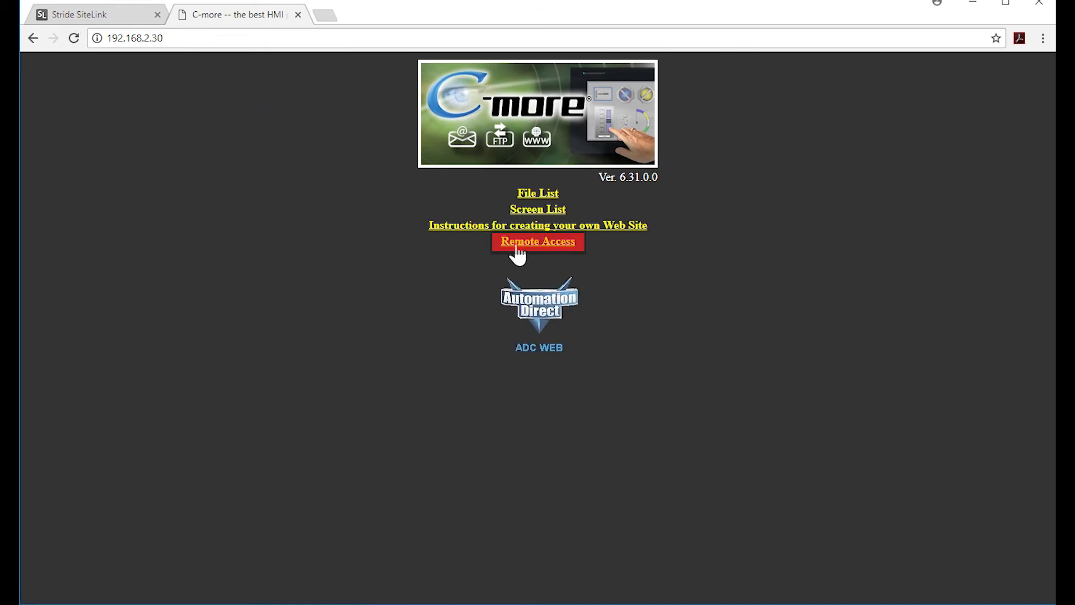
Step: Open the Remote Access page and download the Remote HMI launcher for the no-firewall connection to 192.168.2.30
{"action": "left_click", "coordinate": [537, 241]}
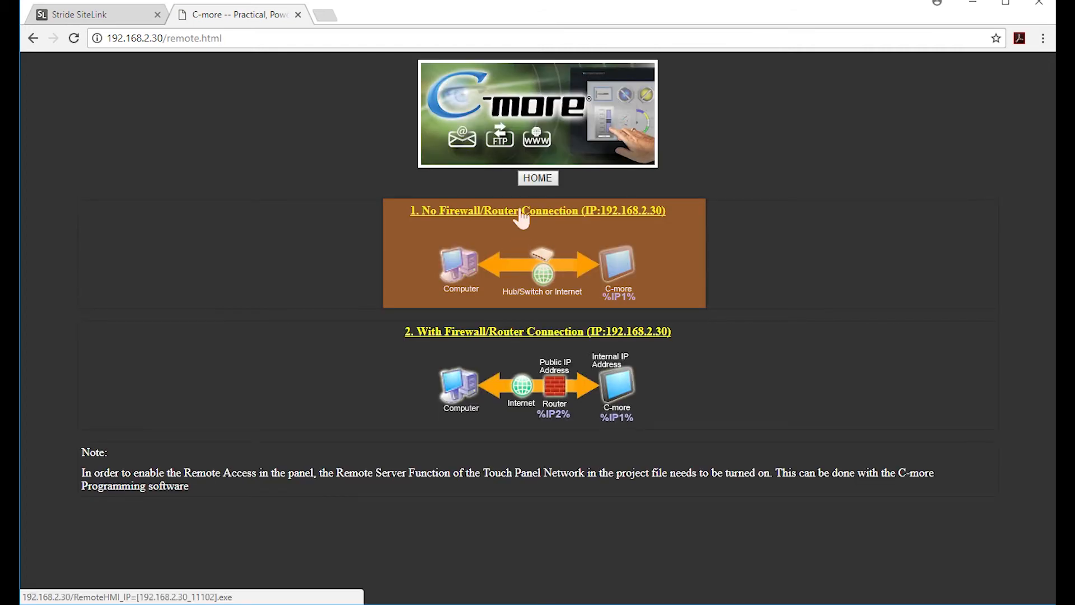
{"action": "left_click", "coordinate": [536, 211]}
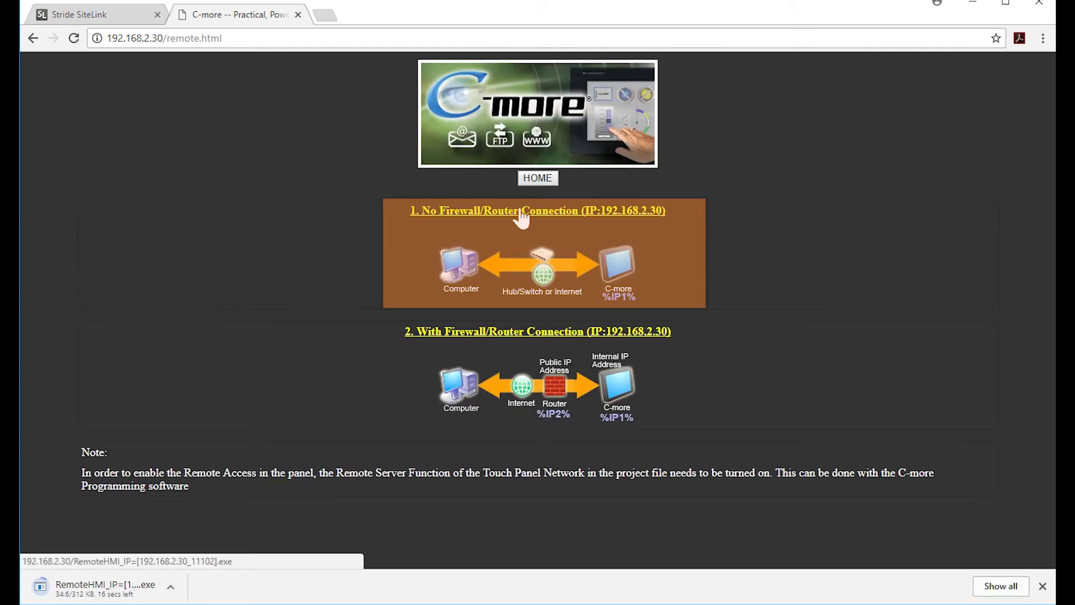
{"action": "mouse_move", "coordinate": [537, 210]}
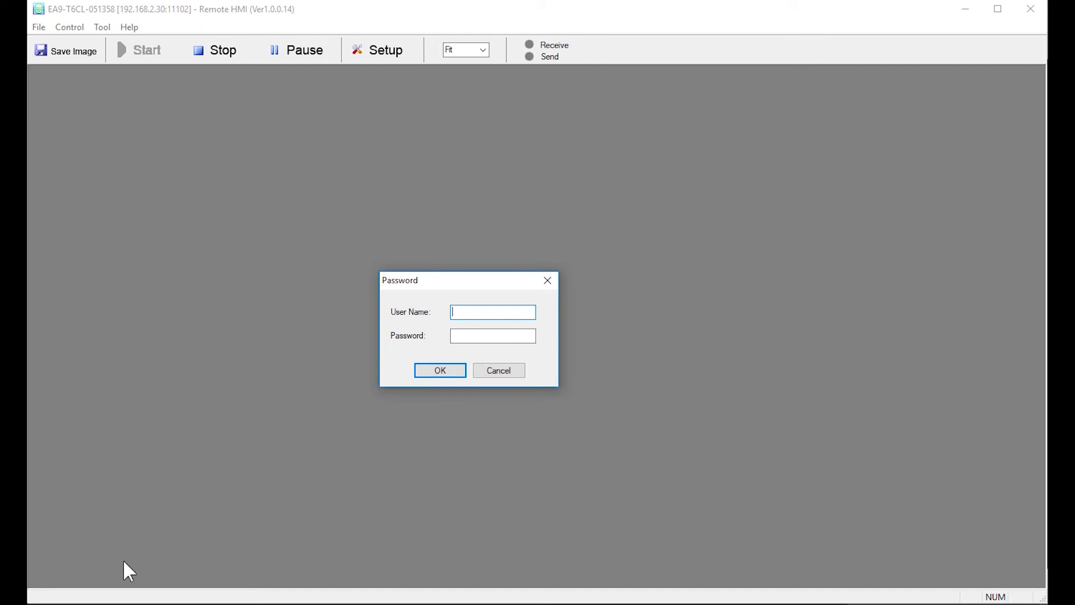
Step: Log in to the panel at 192.168.2.30:11102 with user name 'User'
{"action": "type", "text": "User"}
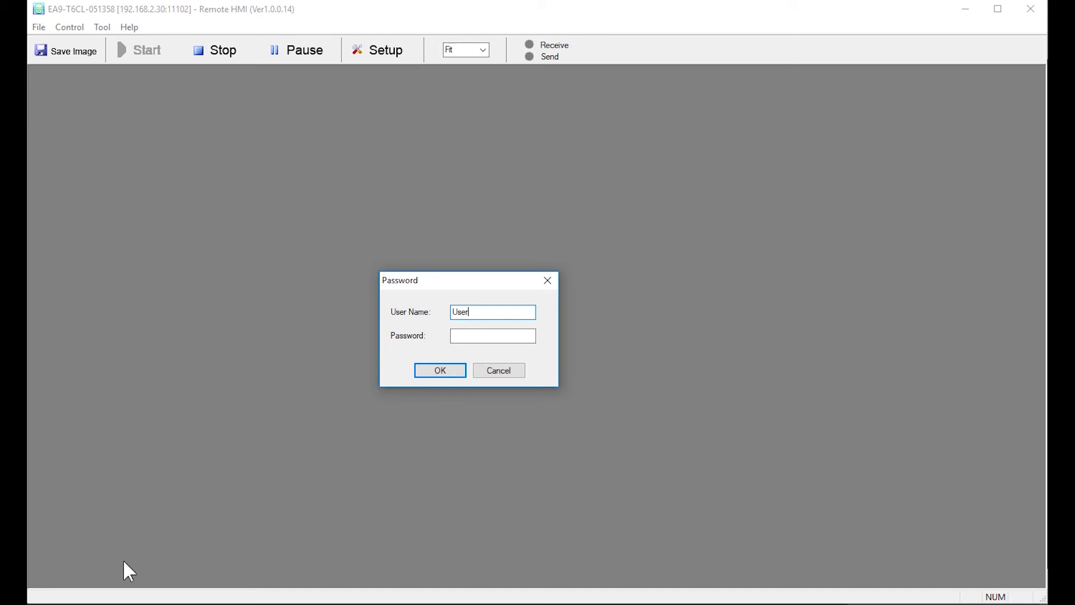
{"action": "left_click", "coordinate": [439, 371]}
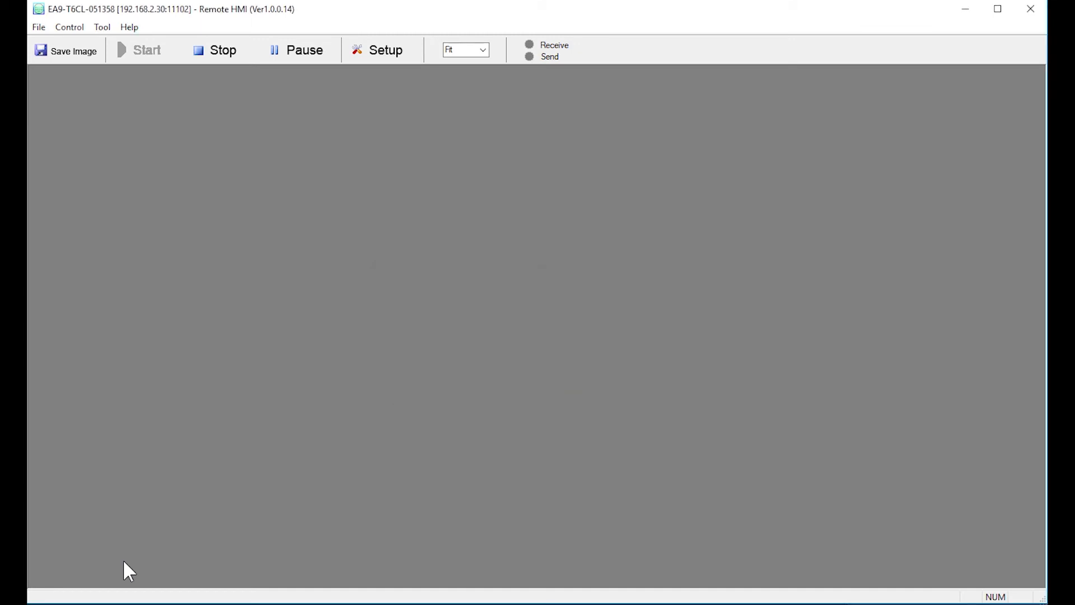